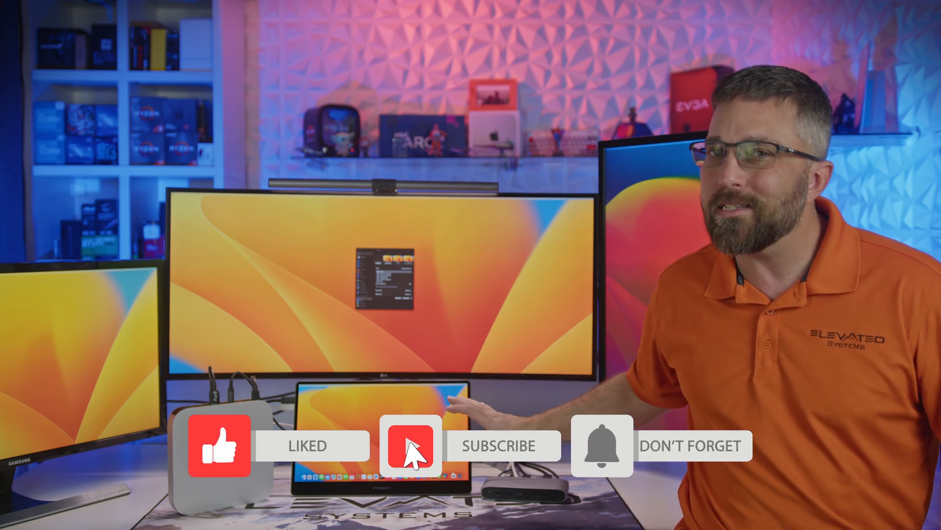
Step: Complete the DisplayLink Manager install, unlock Privacy & Security, allow screen recording and Quit & Reopen
left_click(411, 445)
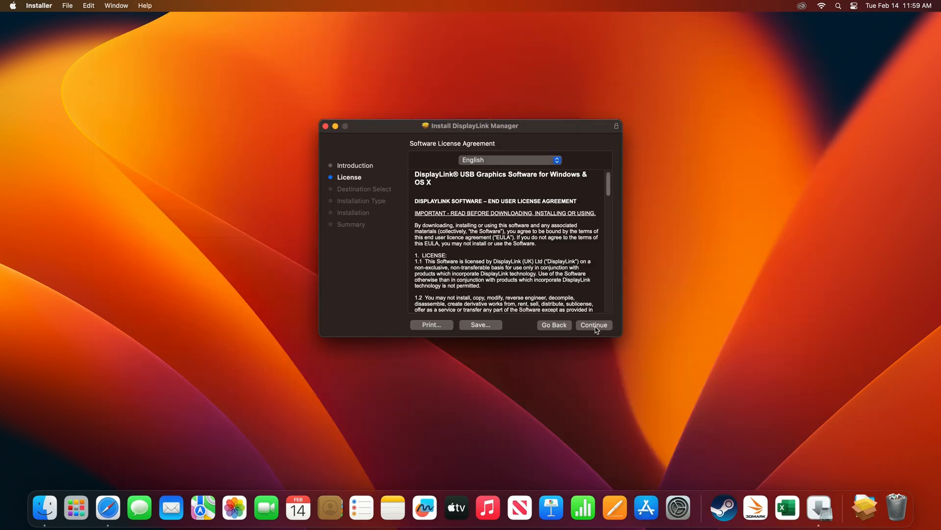
left_click(593, 324)
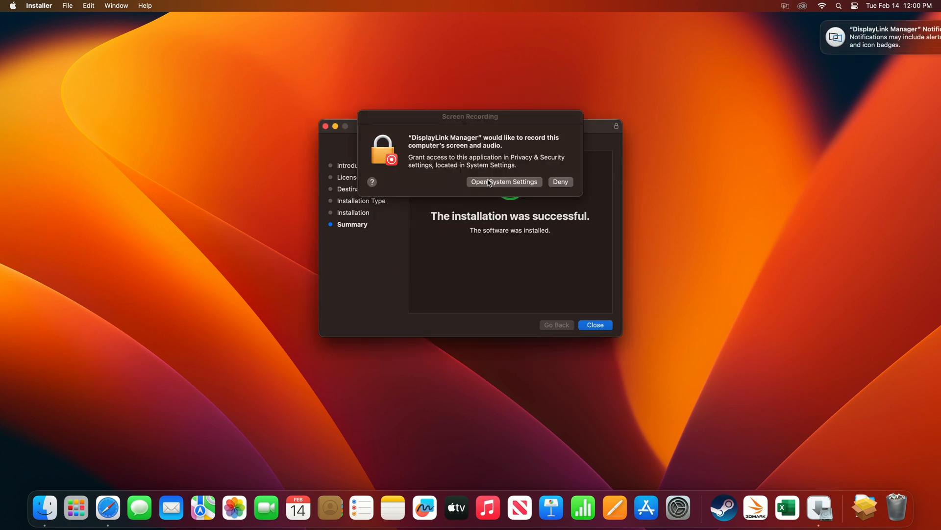
left_click(505, 182)
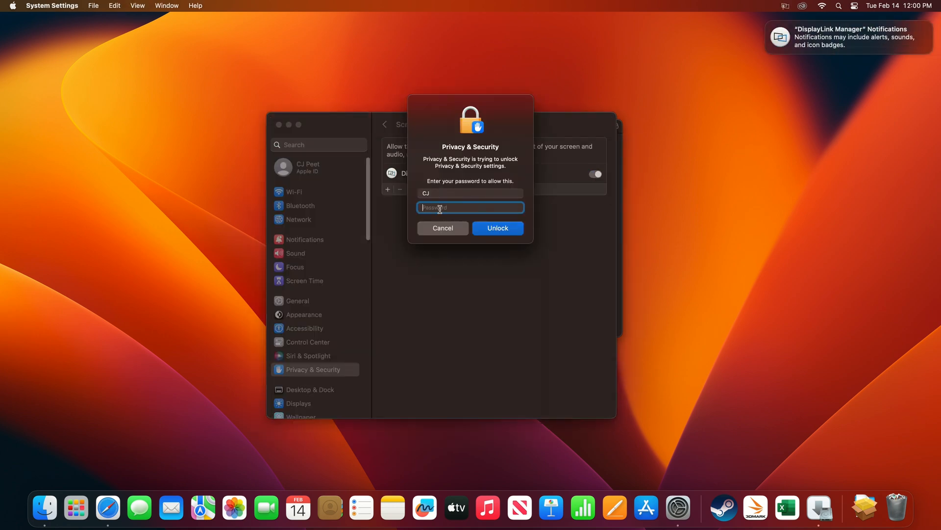
left_click(497, 228)
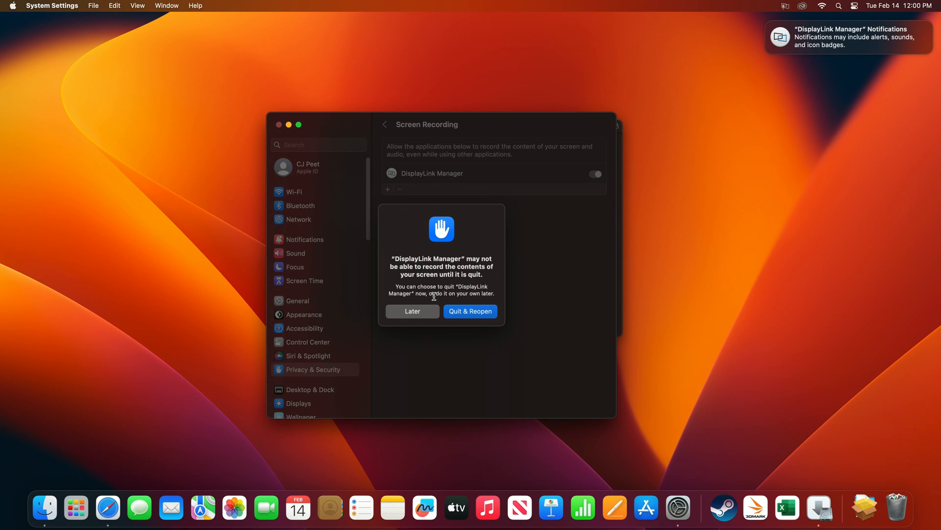
left_click(413, 311)
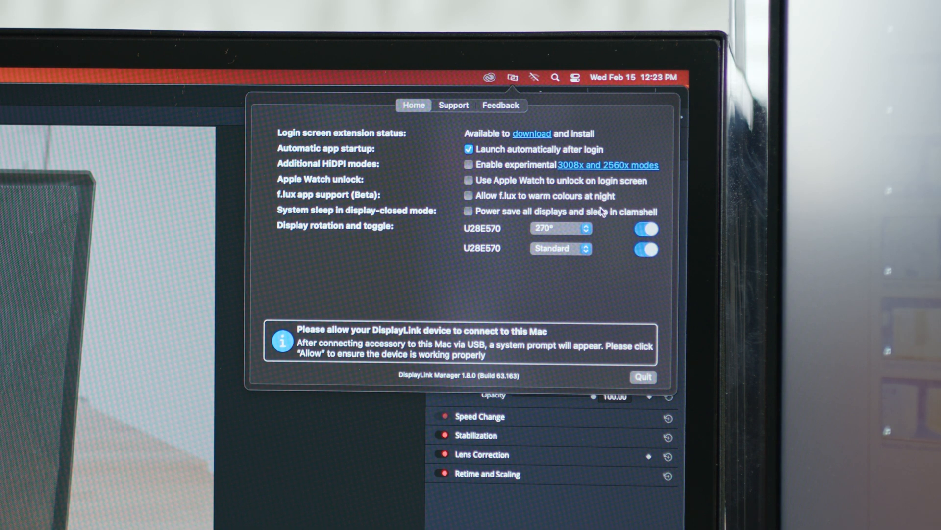
Step: Show the rotation choices for the first U28E570 display and keep it at 270°
left_click(560, 228)
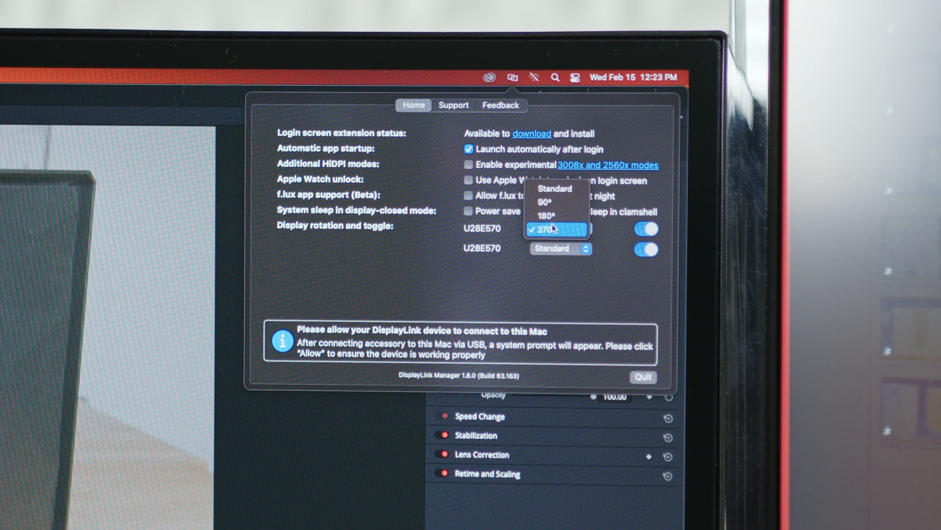
left_click(546, 229)
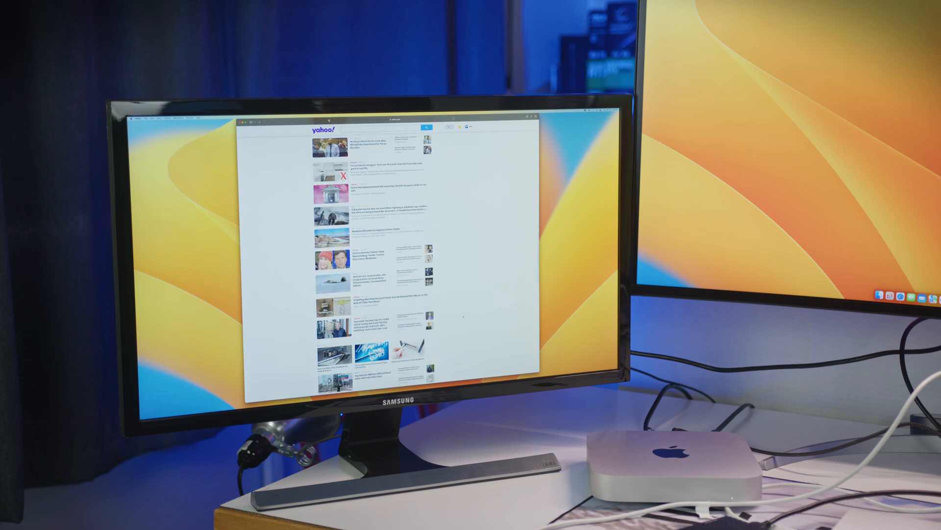
scroll("down", 3)
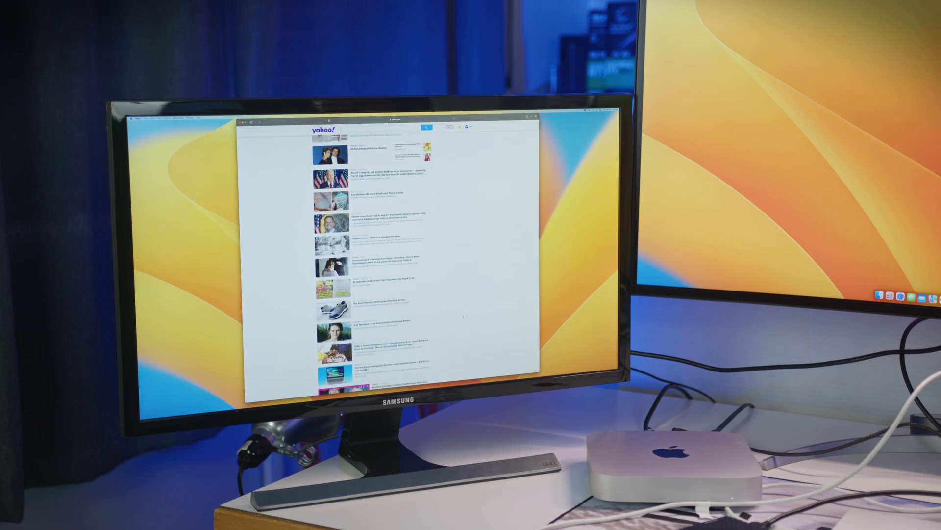